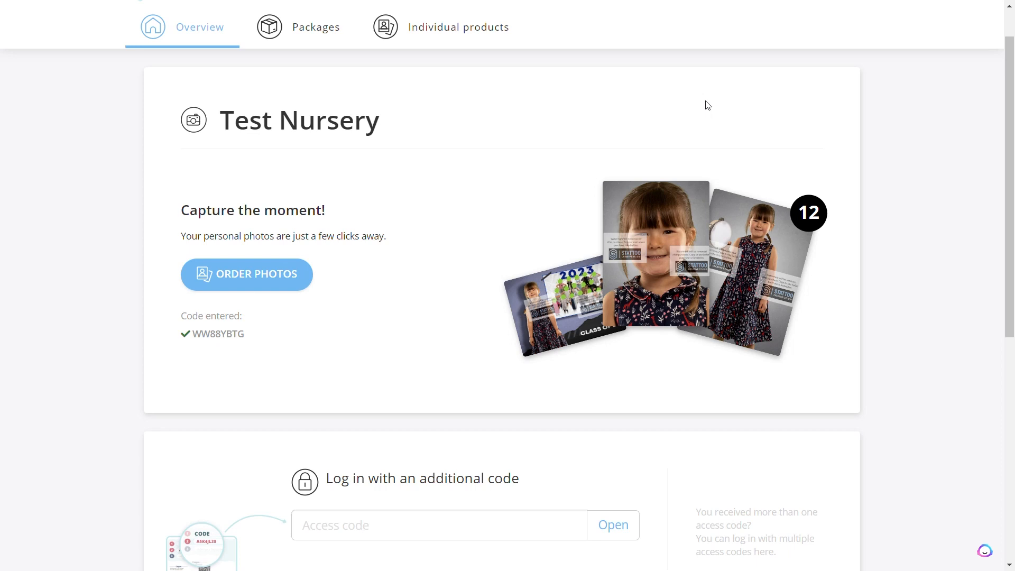
mouse_move(247, 281)
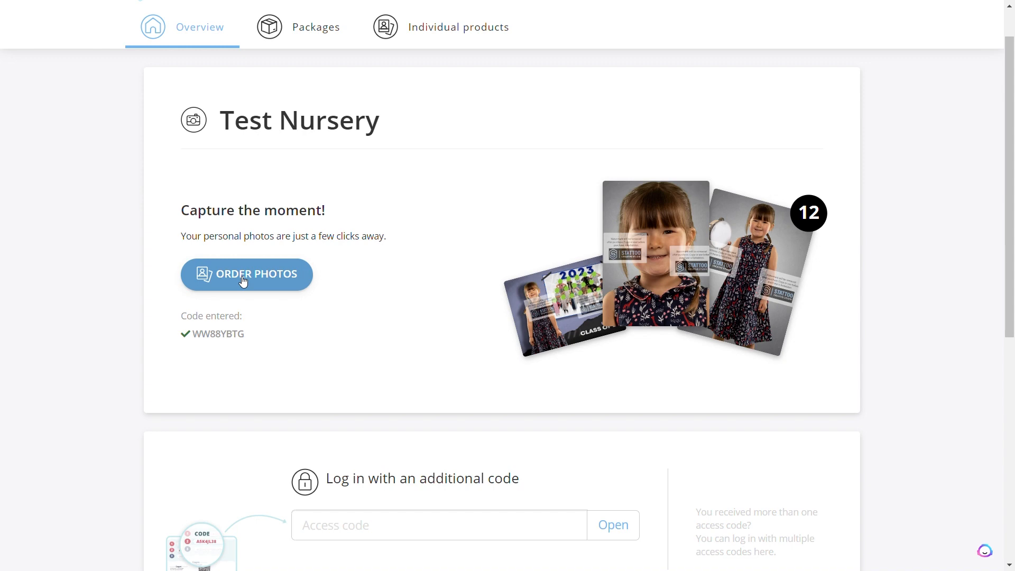
- Start a photo order and scroll the package list to the Printed Package (No Group Pano)
left_click(246, 273)
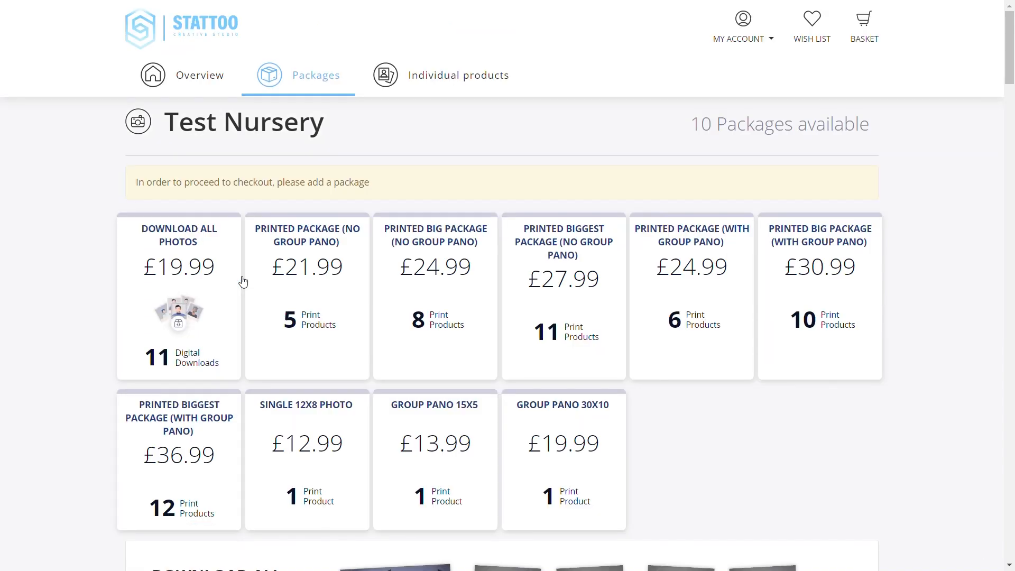
scroll("down", 3)
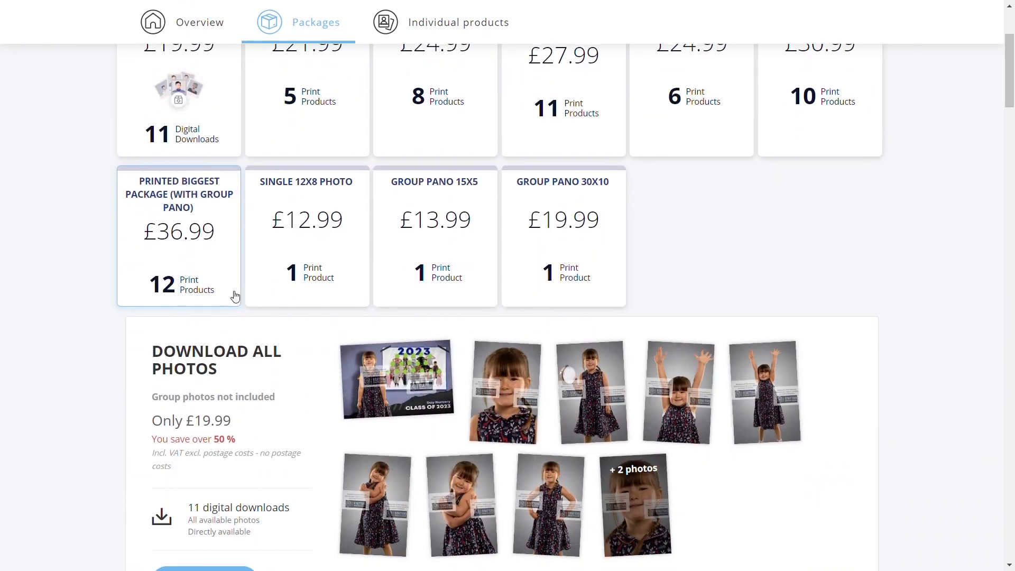
scroll("down", 3)
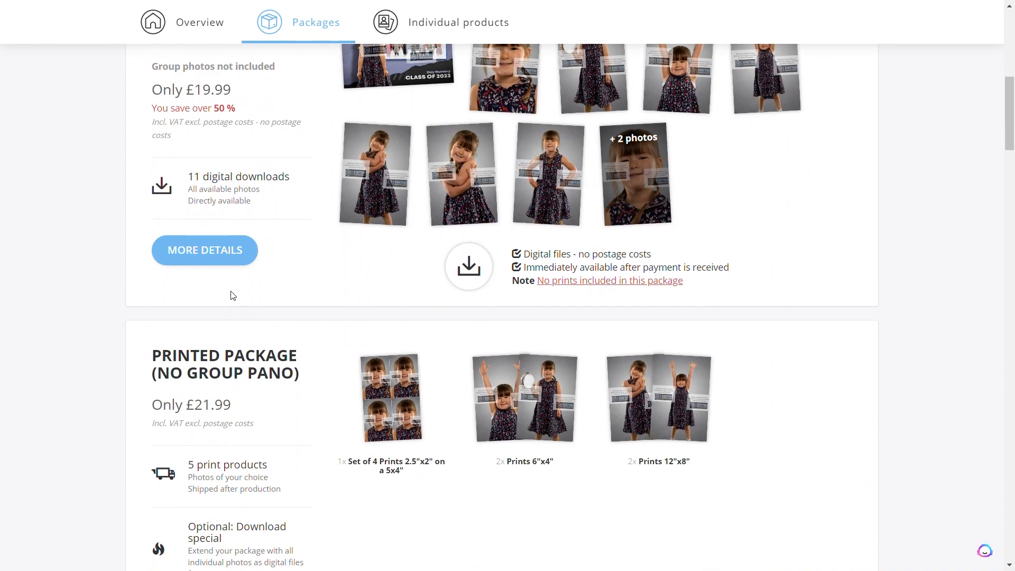
scroll("up", 3)
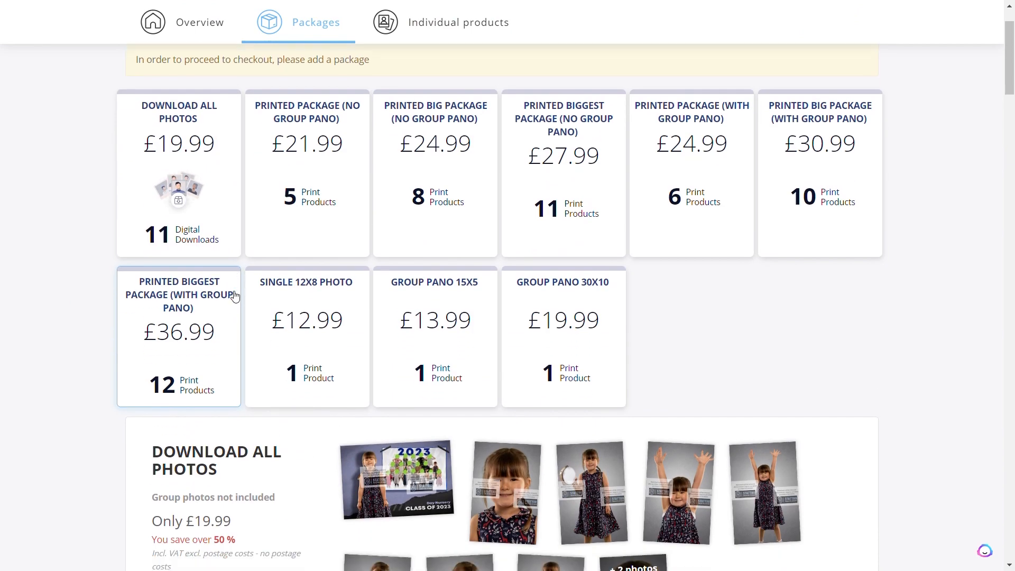
scroll("down", 3)
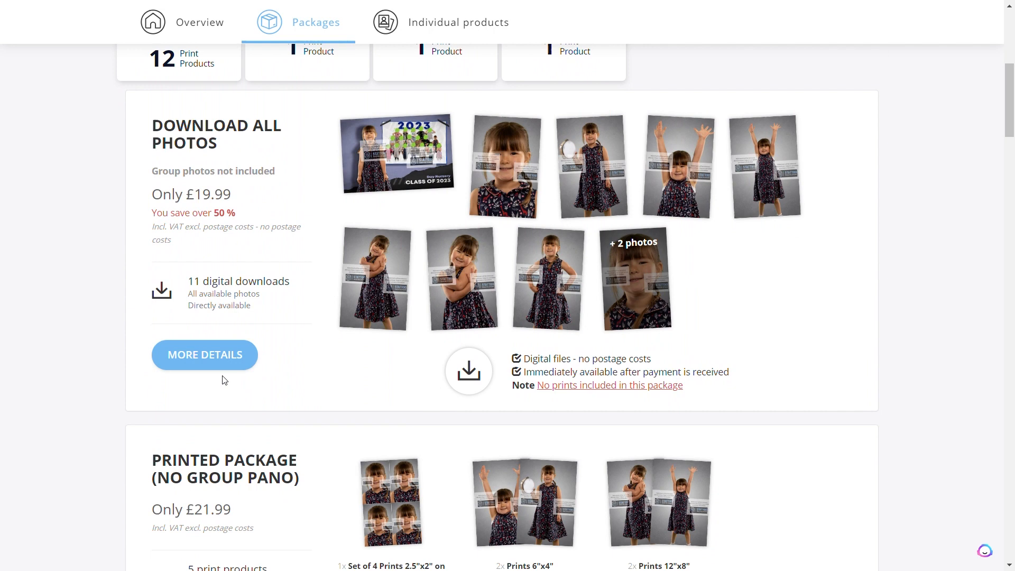
scroll("down", 3)
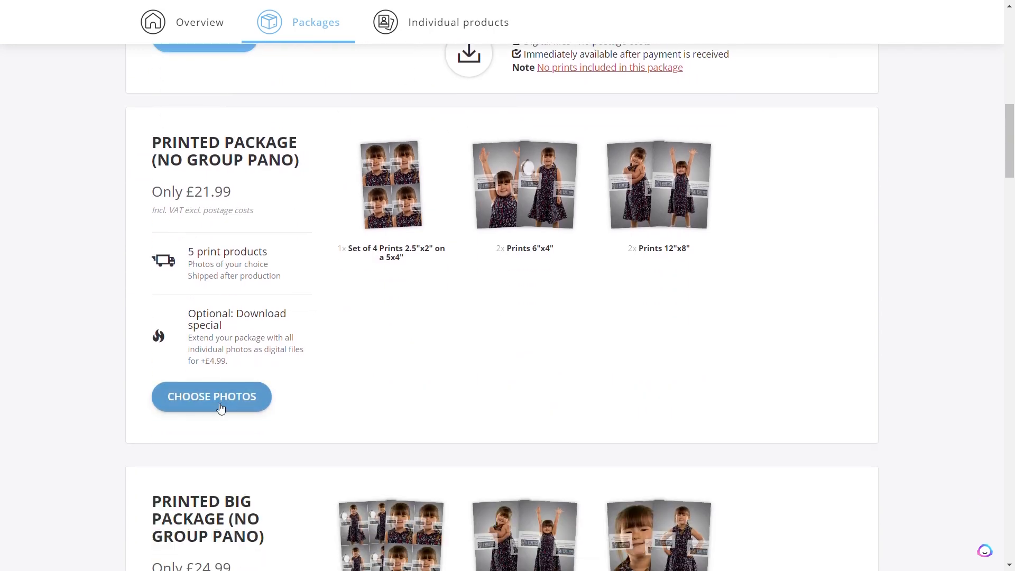
- Choose photos for the Printed Package (No Group Pano) and customise its set of 4 prints
left_click(211, 396)
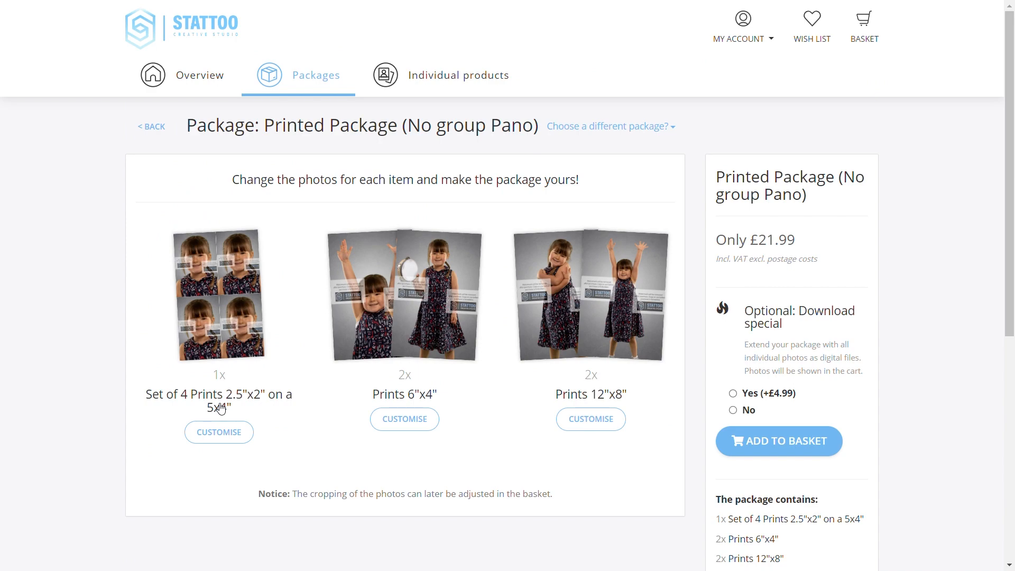
left_click(217, 431)
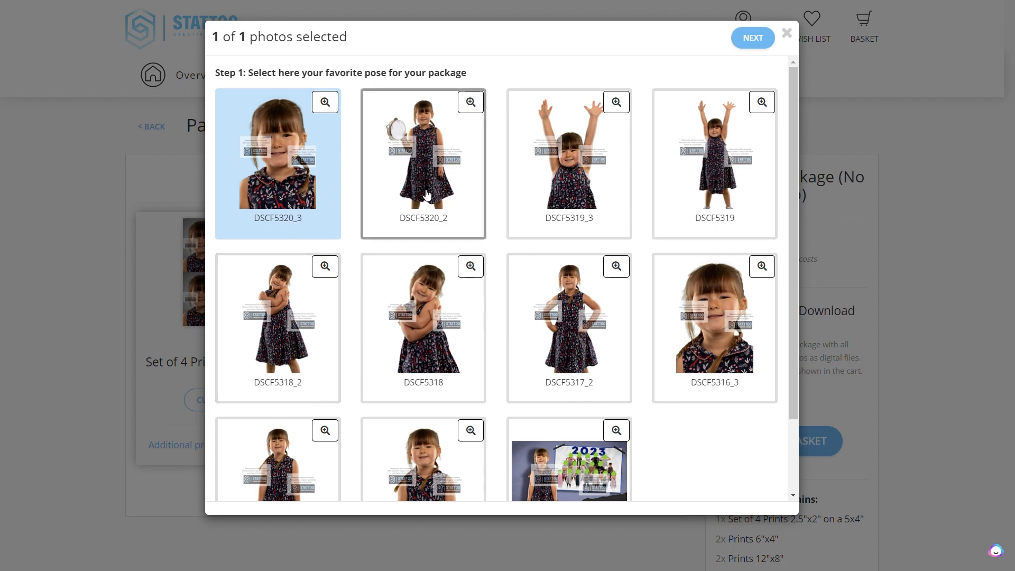
- Give the 4-print set the tambourine pose DSCF5320_2 with the dark grey Standard background
left_click(422, 162)
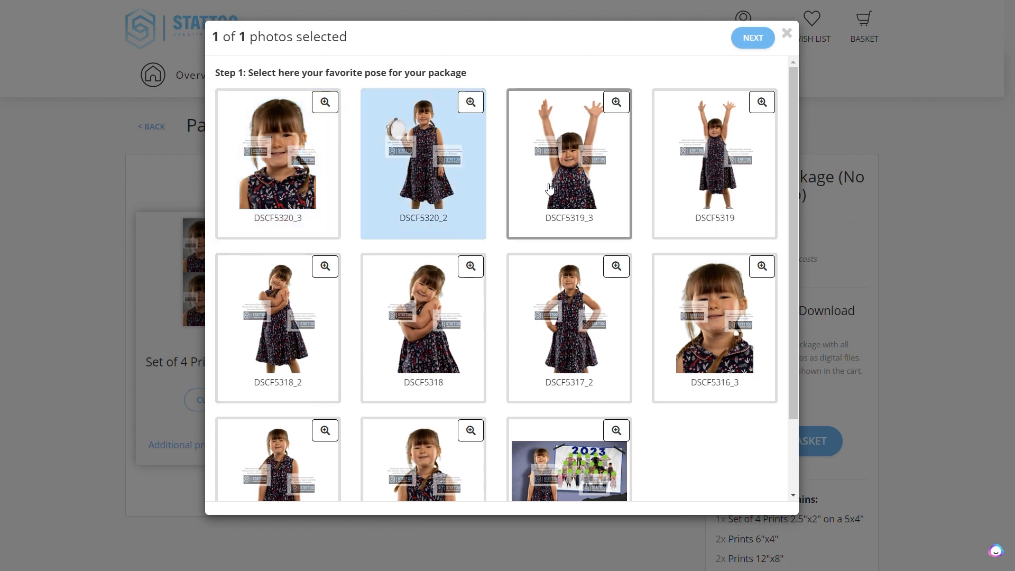
left_click(752, 38)
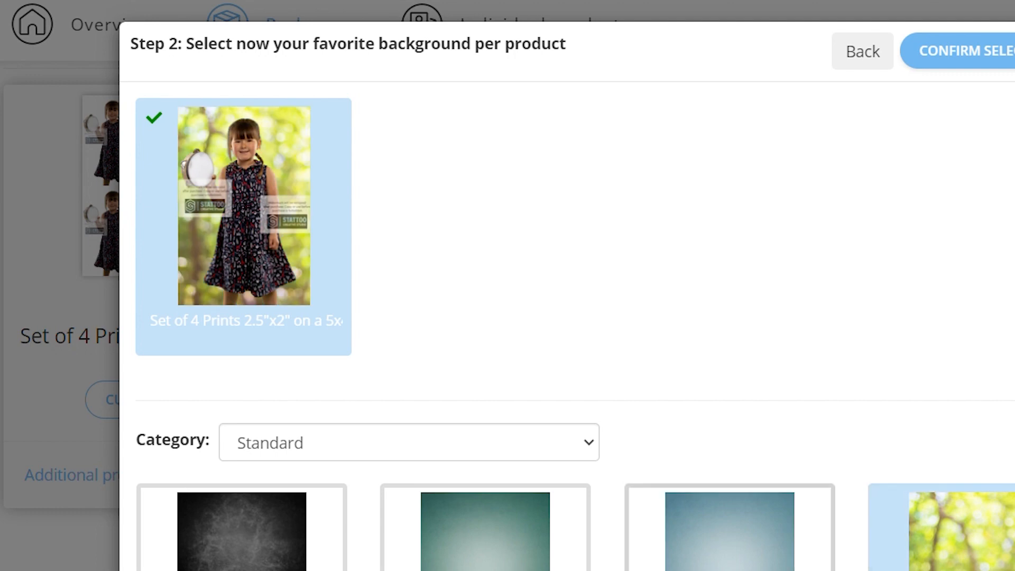
left_click(240, 527)
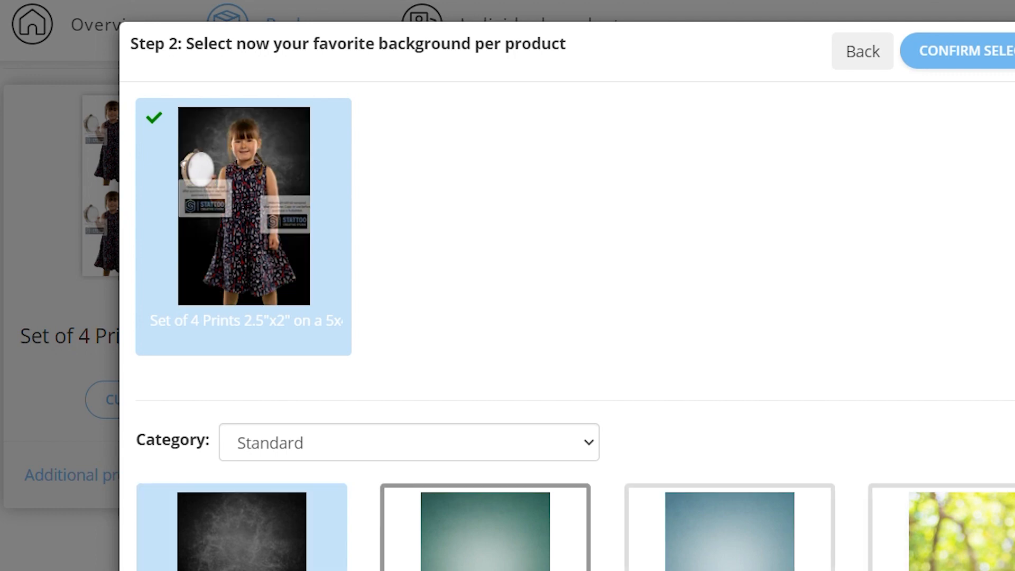